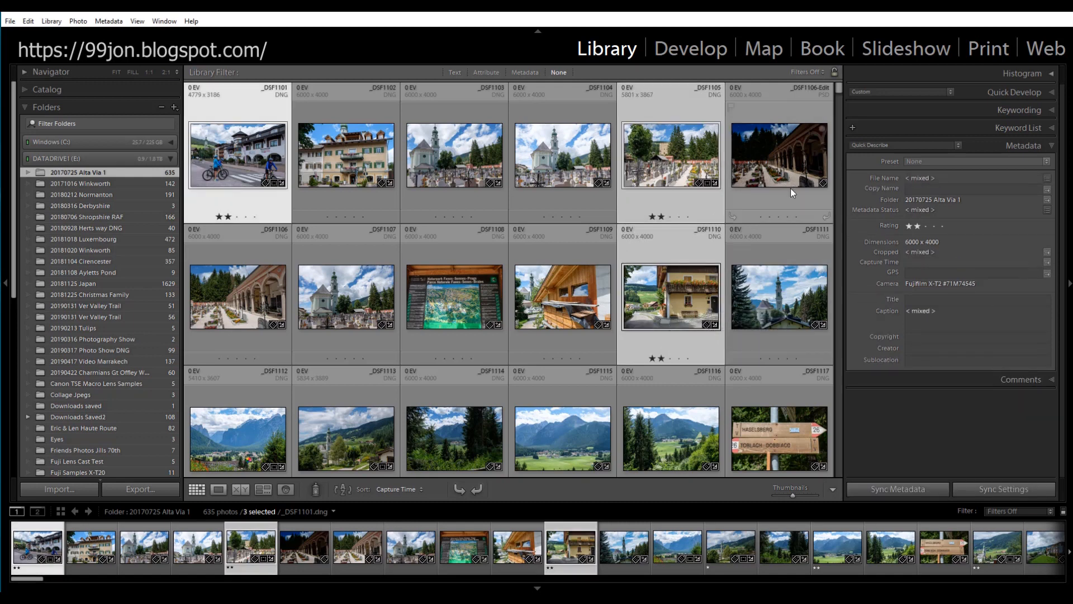
Add another Alta Via 1 thumbnail to the growing multi-photo selection.
{"action": "left_click", "coordinate": [669, 438]}
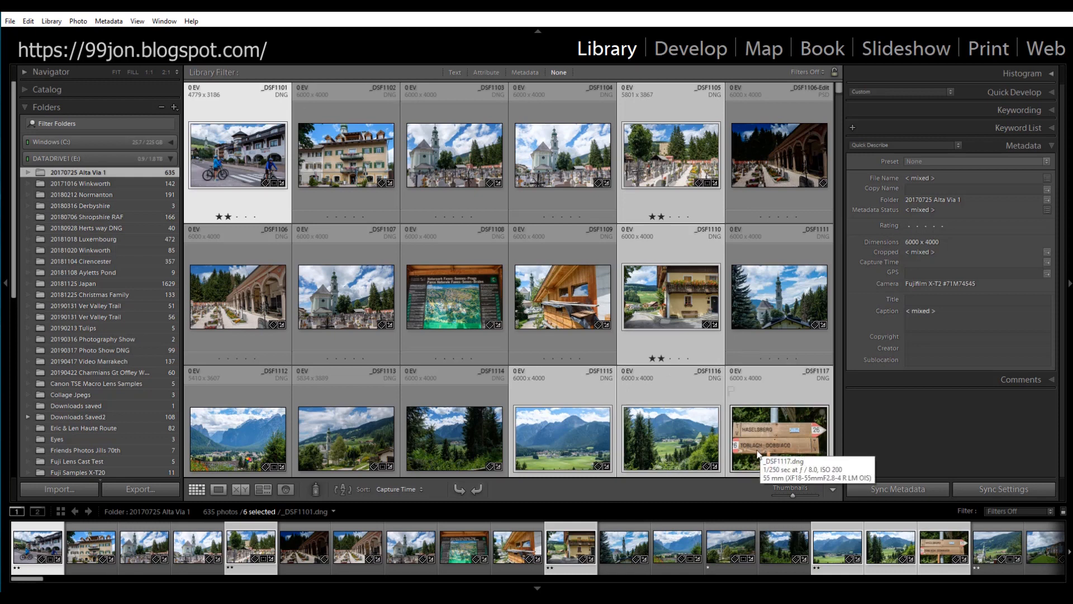
{"action": "mouse_move", "coordinate": [999, 457]}
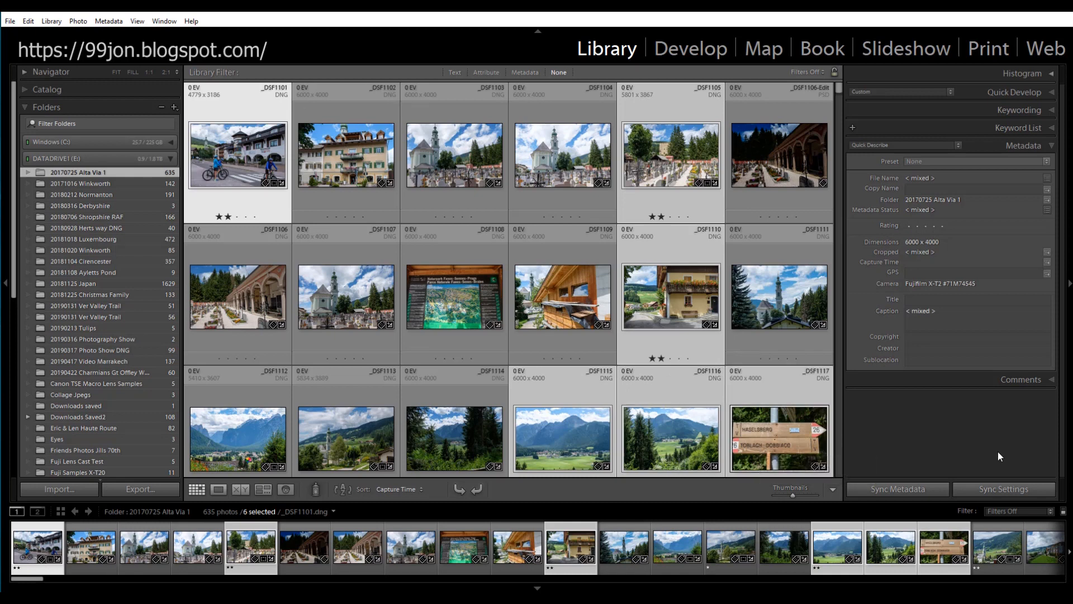
{"action": "mouse_move", "coordinate": [706, 171]}
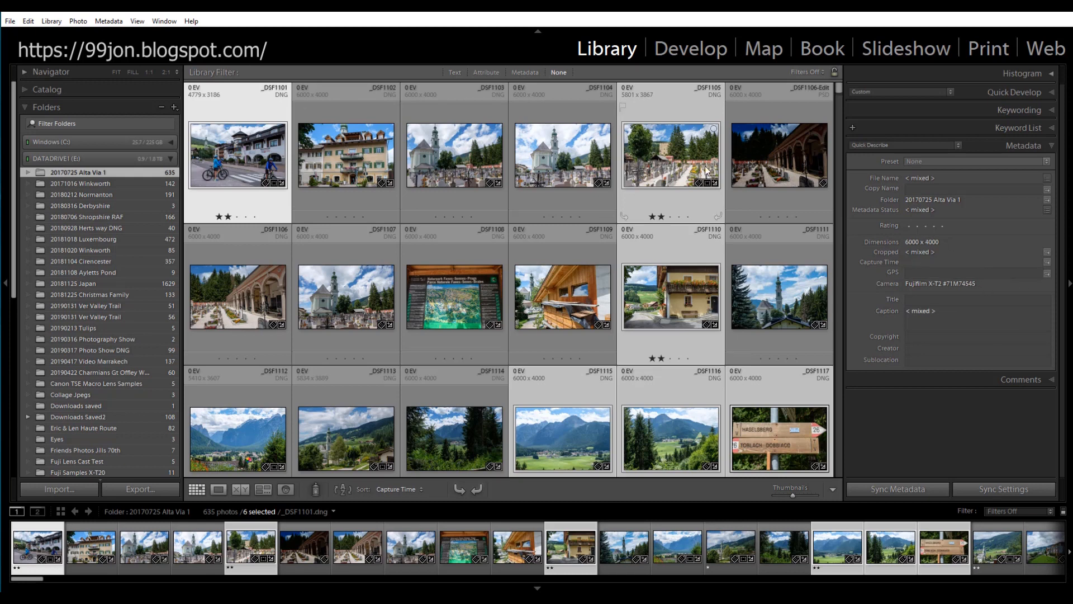
{"action": "mouse_move", "coordinate": [643, 114]}
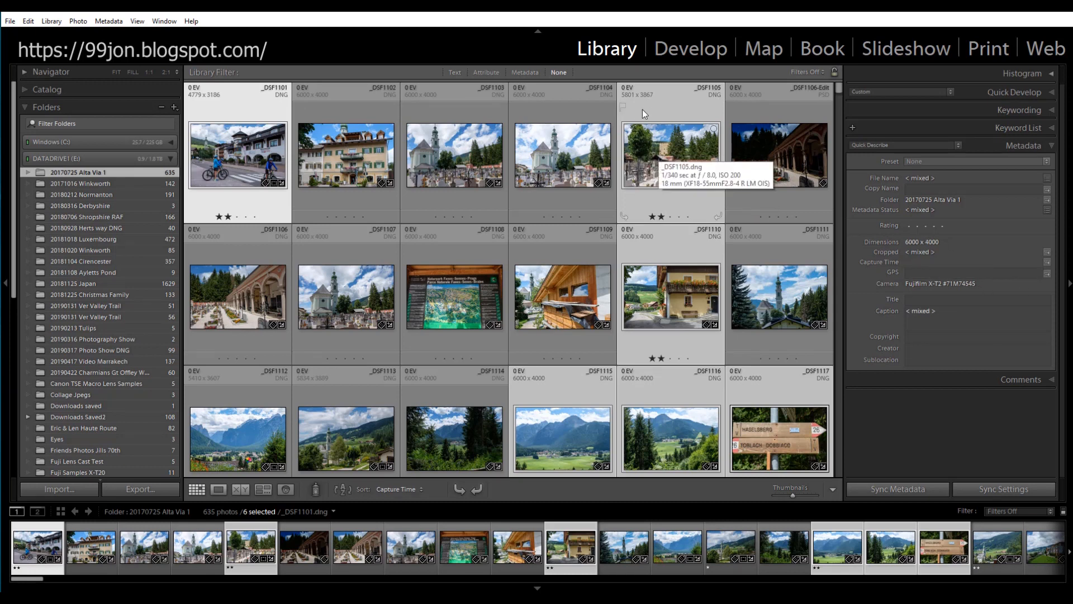
{"action": "mouse_move", "coordinate": [631, 173]}
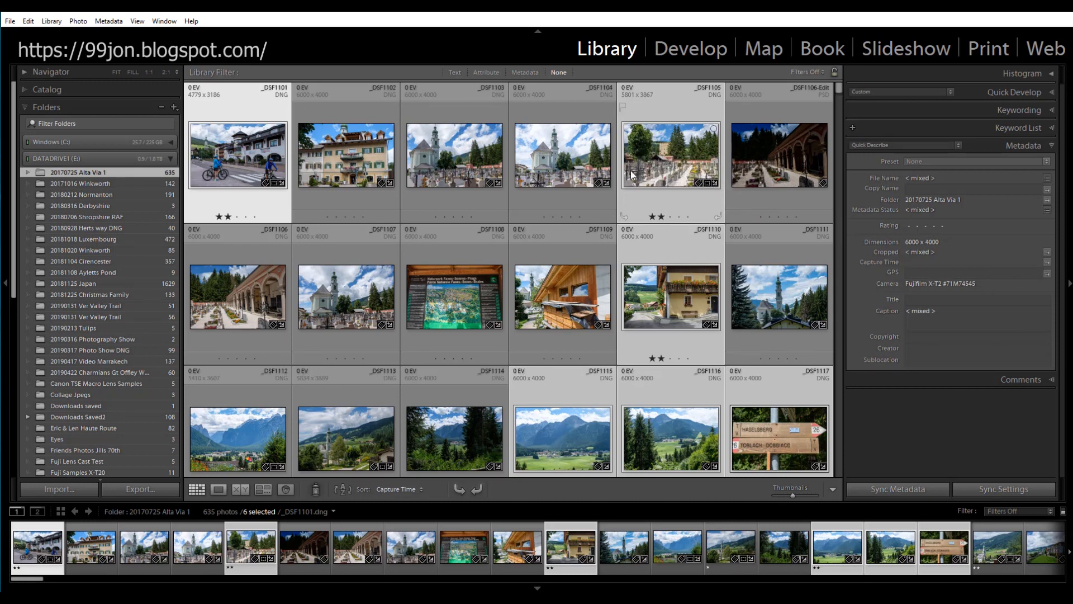
{"action": "mouse_move", "coordinate": [674, 164]}
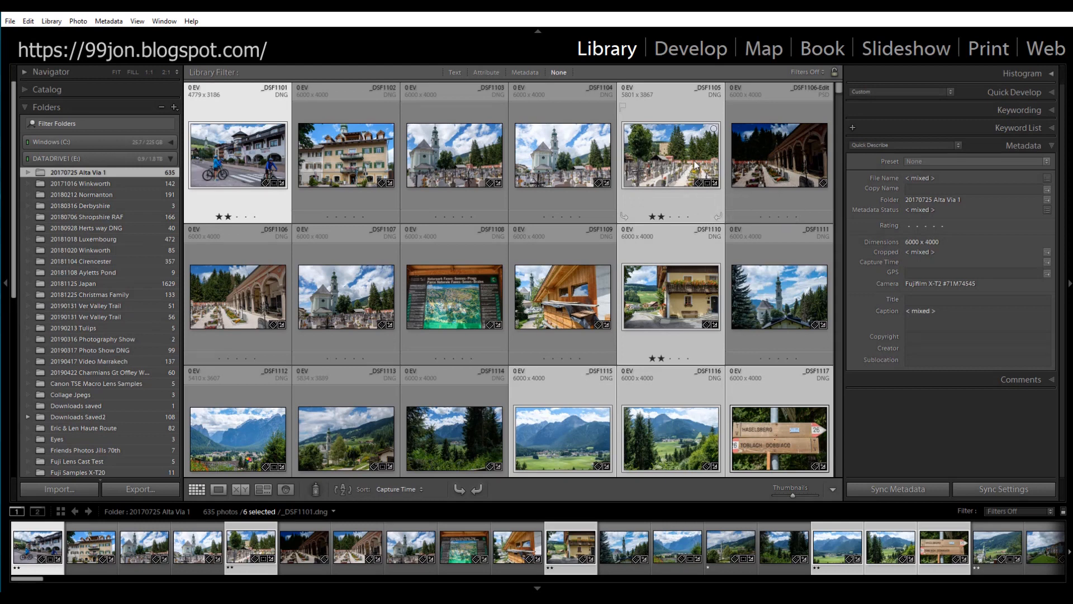
{"action": "mouse_move", "coordinate": [664, 174]}
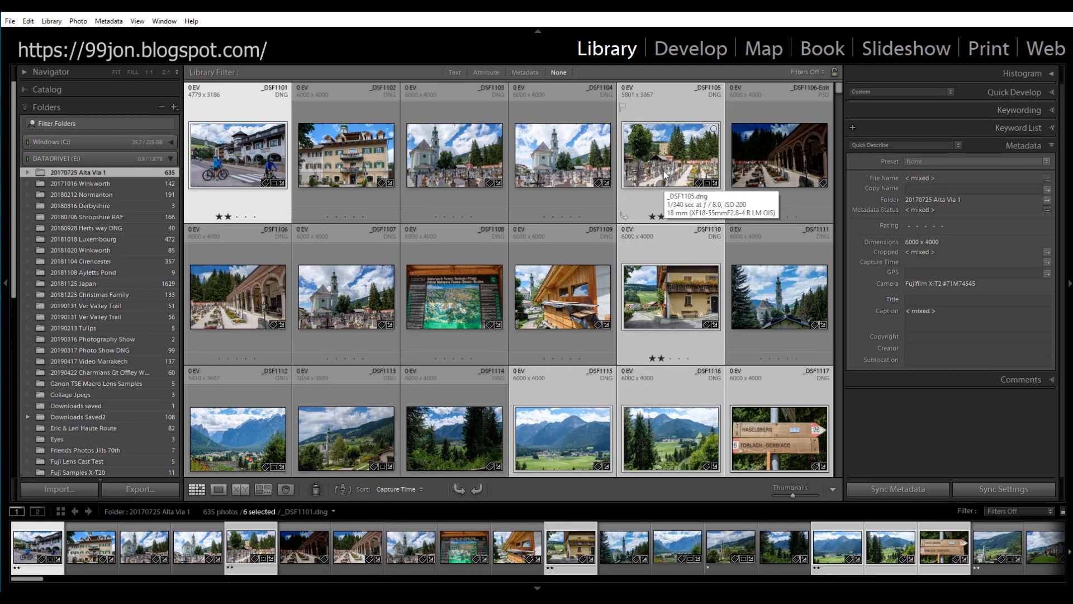
{"action": "mouse_move", "coordinate": [665, 172]}
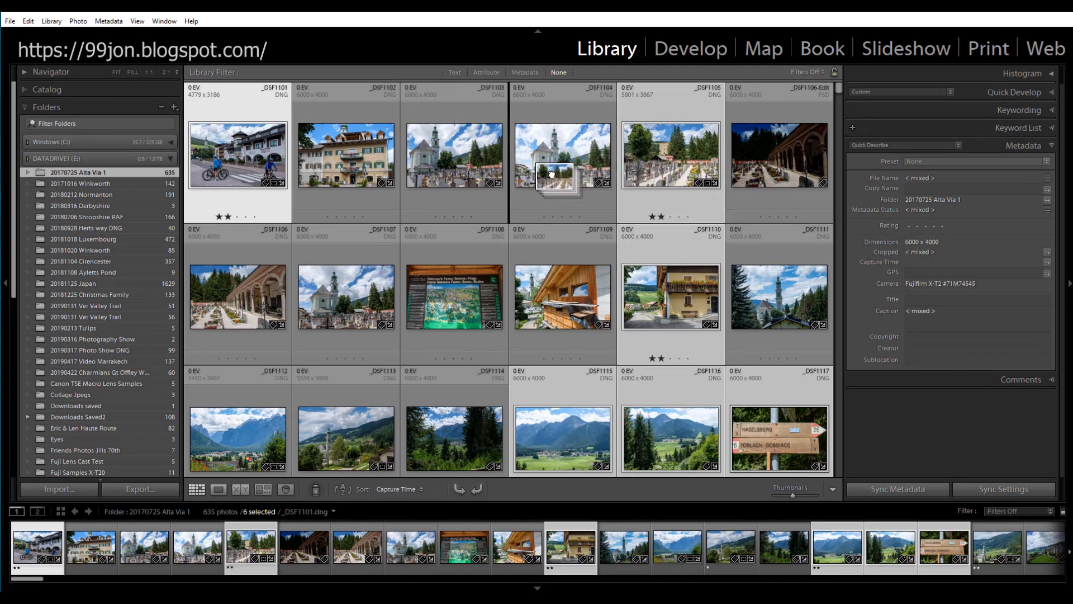
{"action": "left_click_drag", "start_coordinate": [554, 177], "coordinate": [527, 252]}
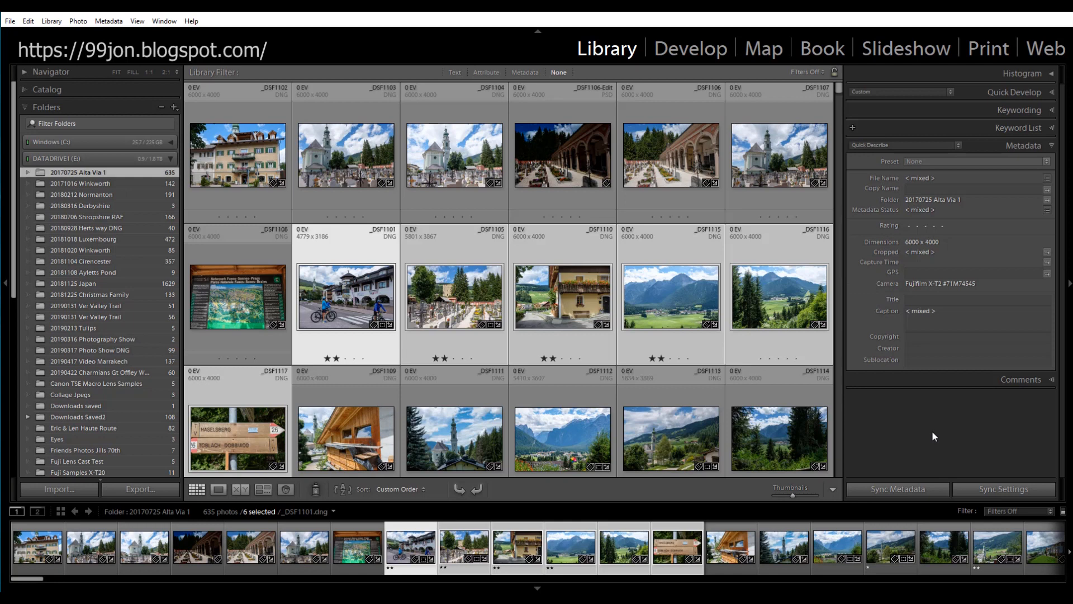
{"action": "mouse_move", "coordinate": [393, 493]}
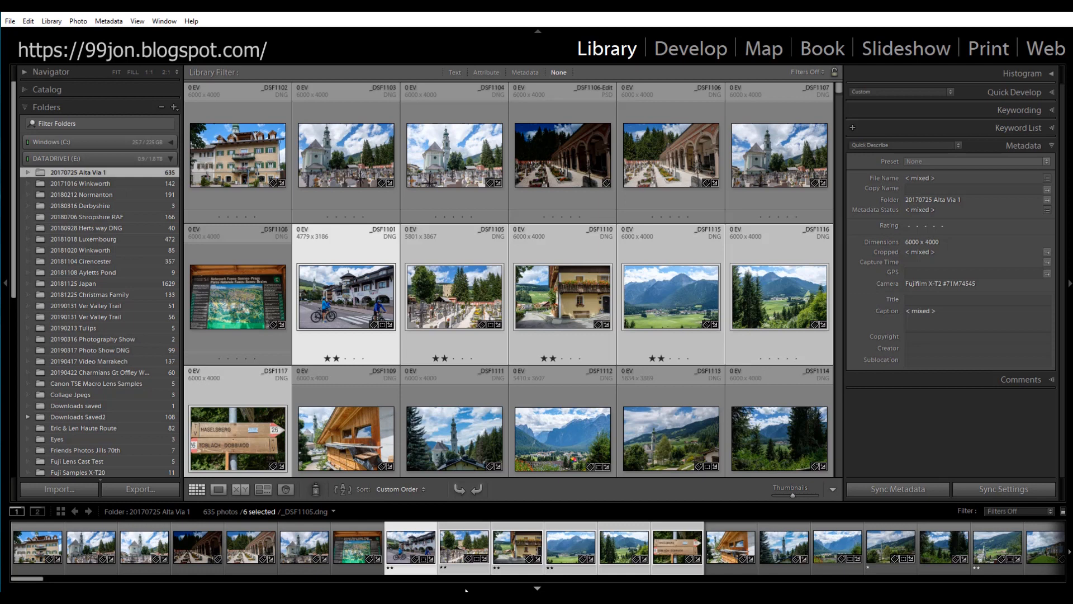
{"action": "left_click", "coordinate": [345, 295]}
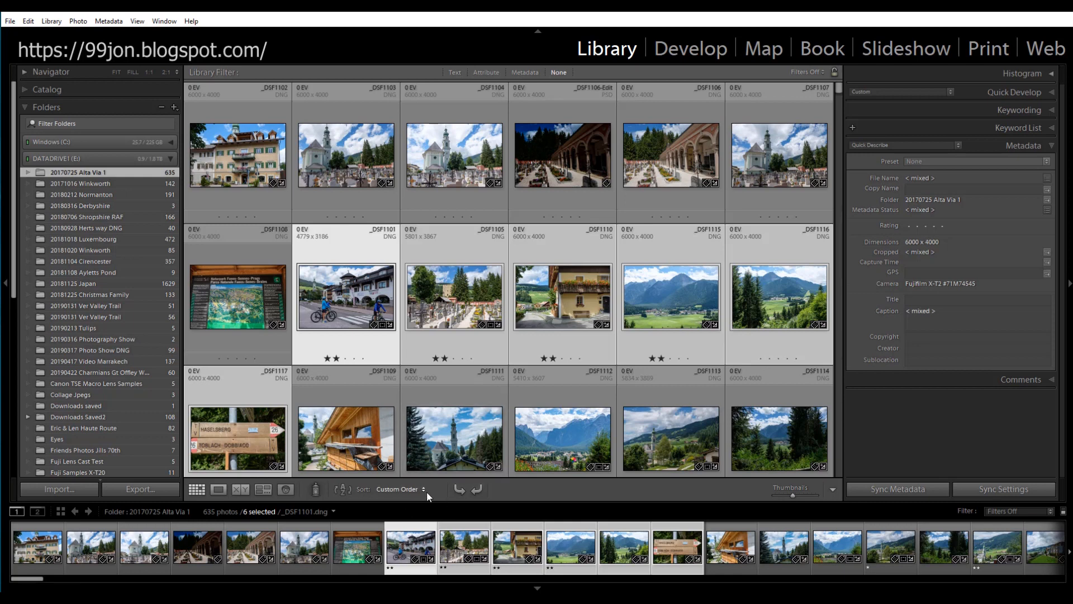
{"action": "left_click", "coordinate": [403, 488]}
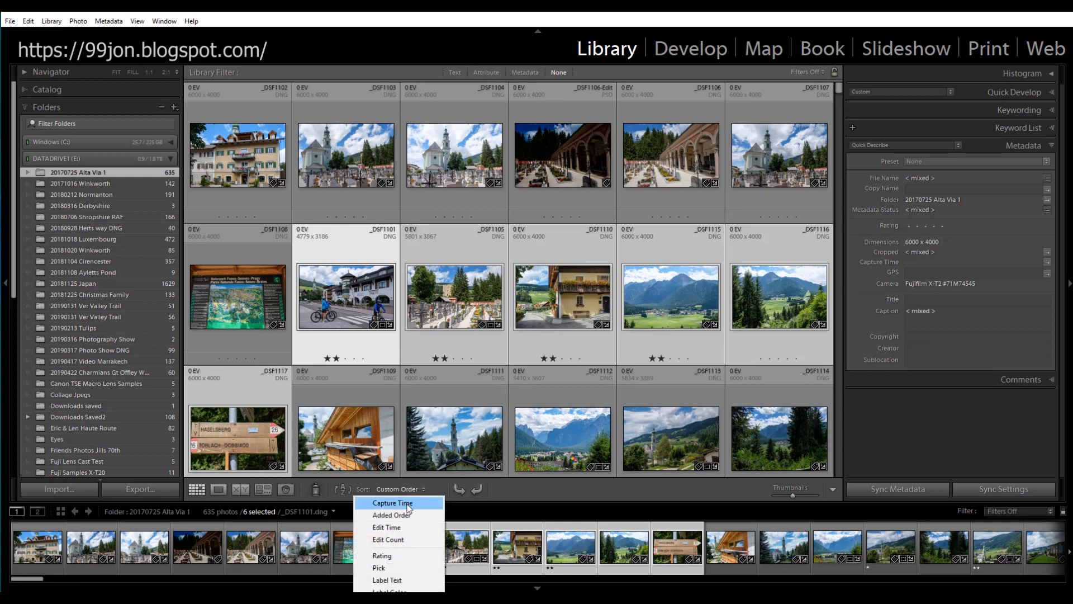
{"action": "left_click", "coordinate": [393, 504]}
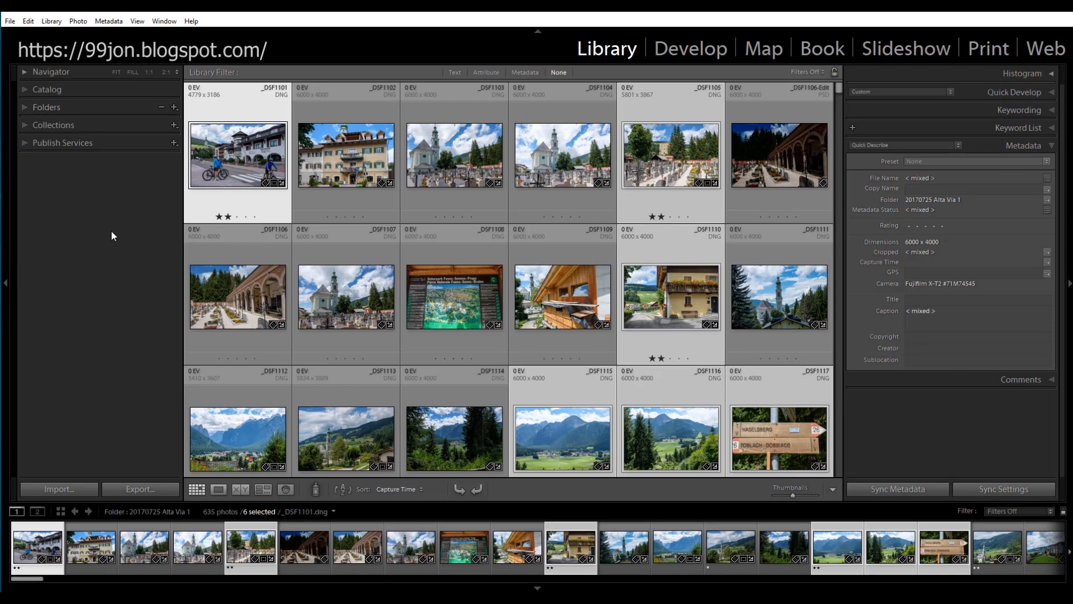
{"action": "mouse_move", "coordinate": [20, 129]}
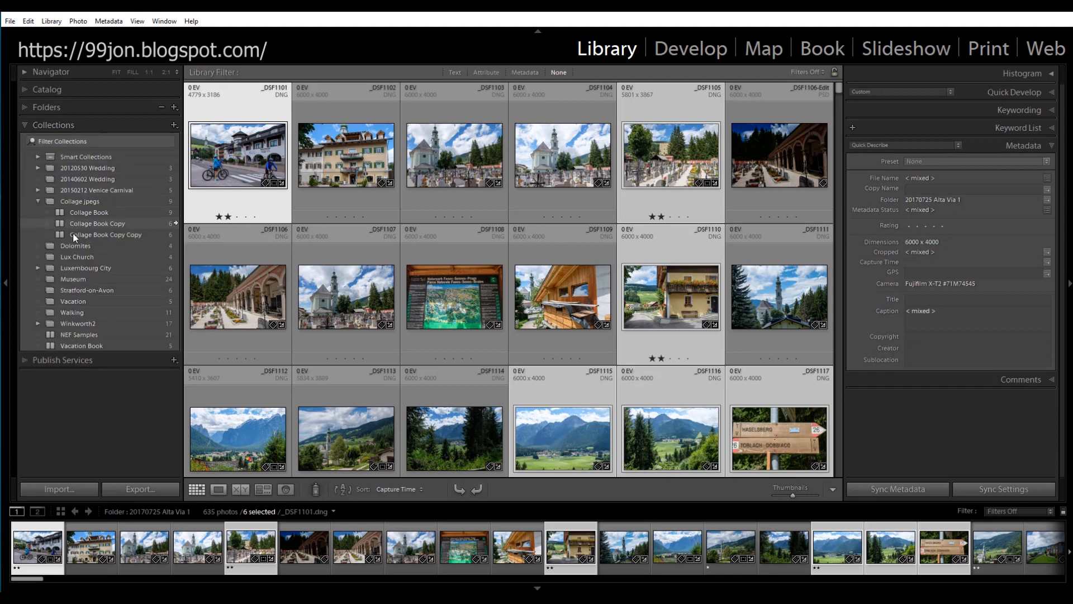
{"action": "mouse_move", "coordinate": [119, 248]}
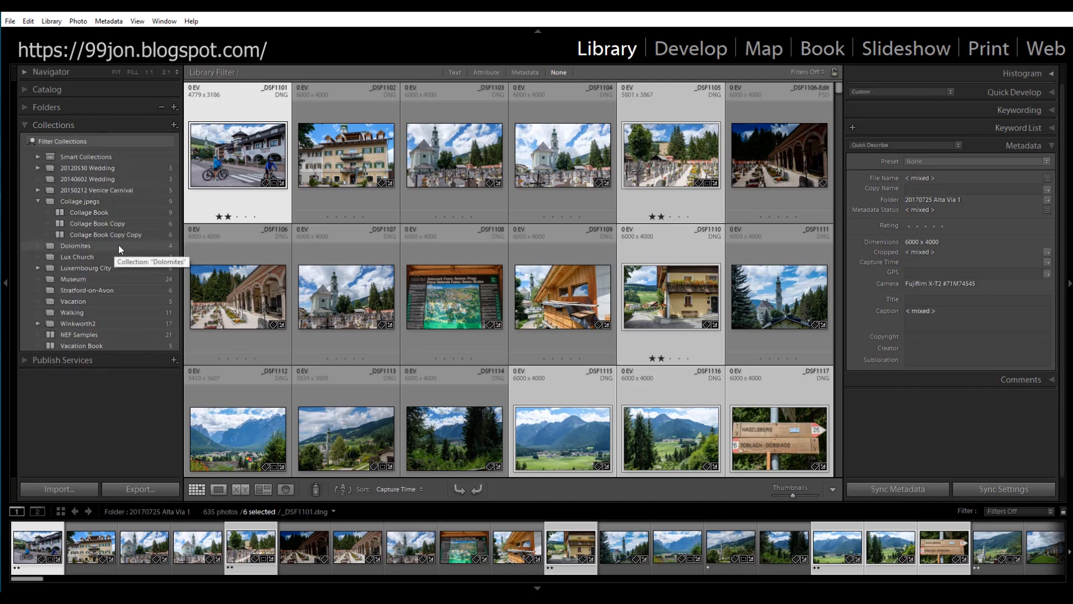
{"action": "mouse_move", "coordinate": [73, 248]}
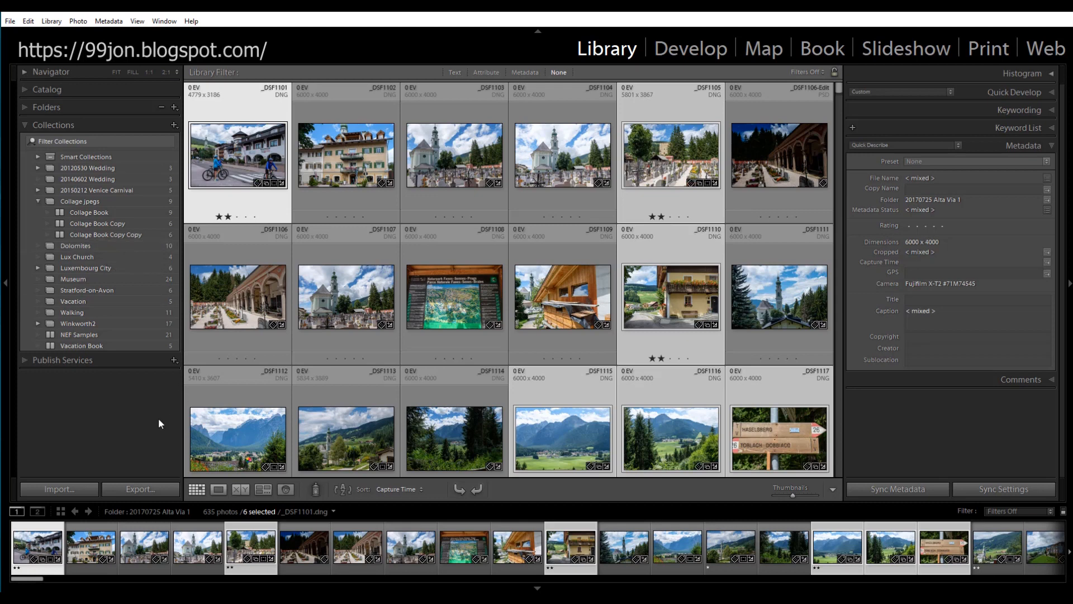
{"action": "mouse_move", "coordinate": [75, 246]}
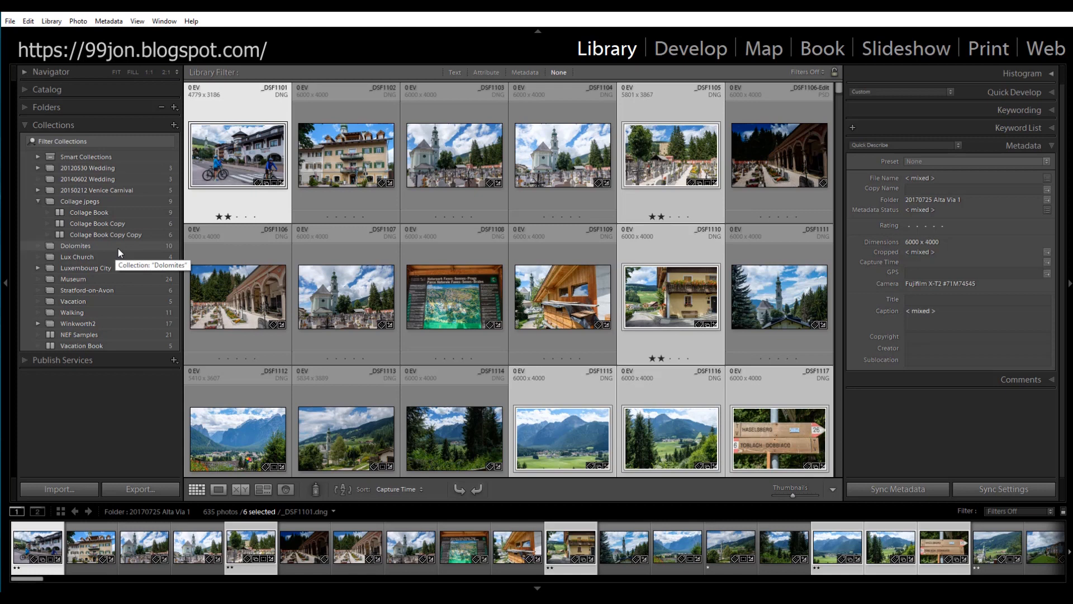
Show the Dolomites collection, now holding the ten photos.
{"action": "left_click", "coordinate": [76, 246]}
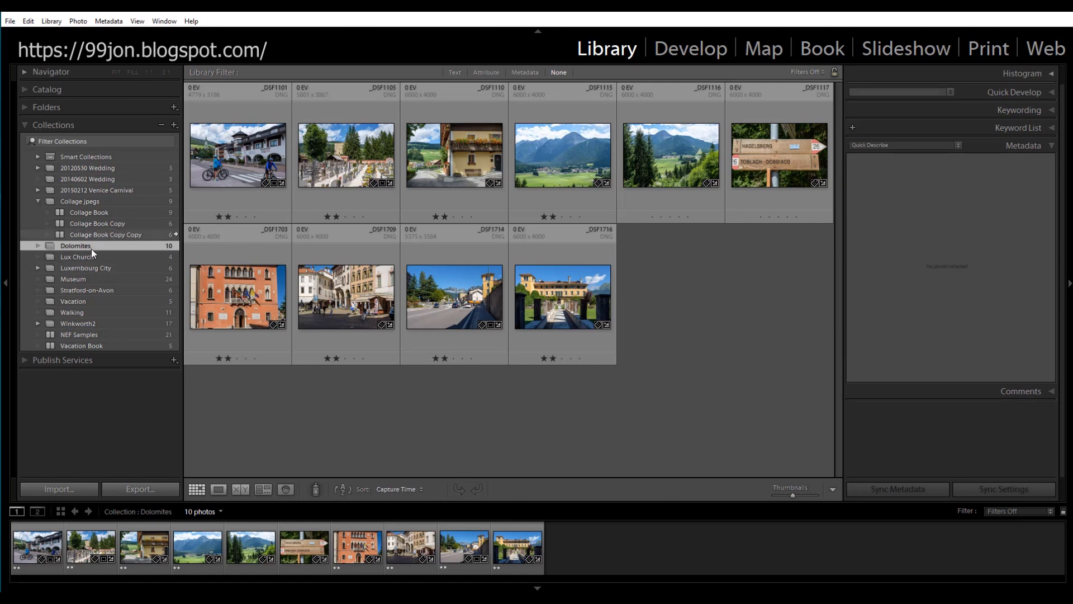
{"action": "mouse_move", "coordinate": [106, 246]}
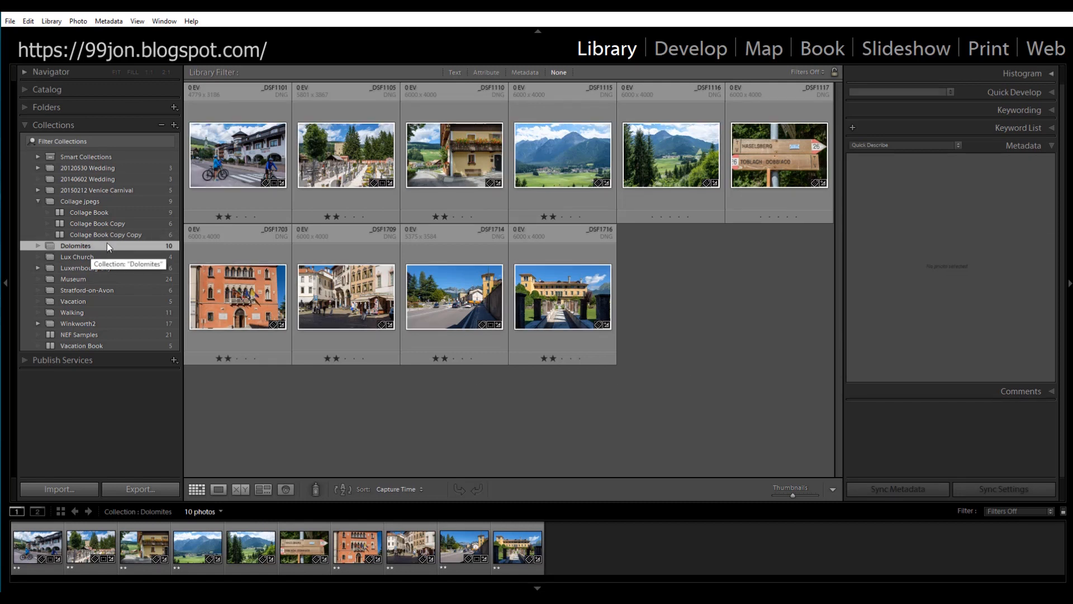
Set Dolomites as the target collection from its context menu.
{"action": "right_click", "coordinate": [76, 245]}
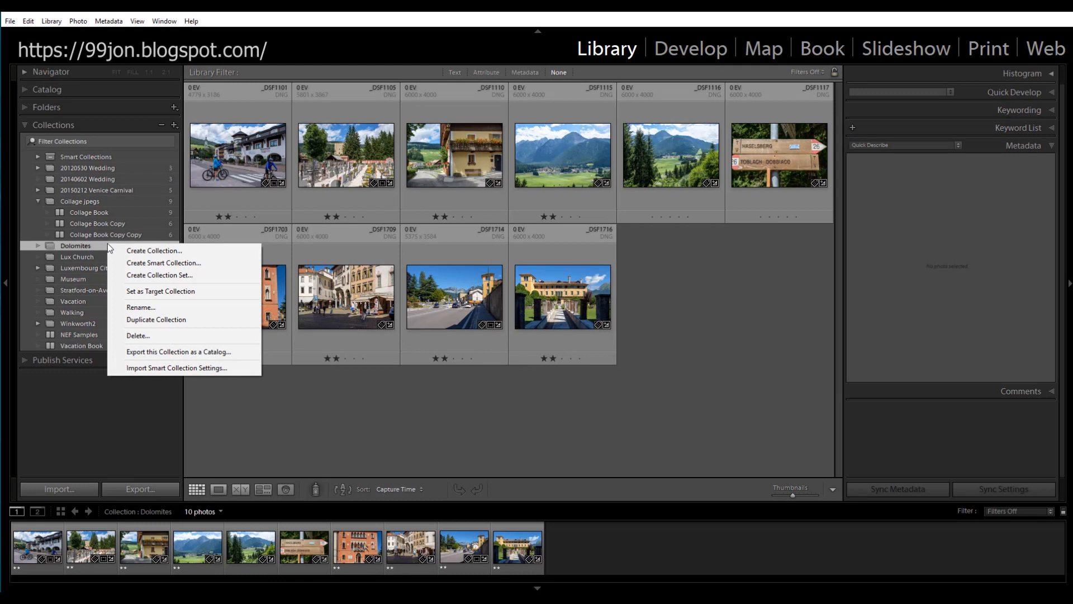
{"action": "mouse_move", "coordinate": [174, 296]}
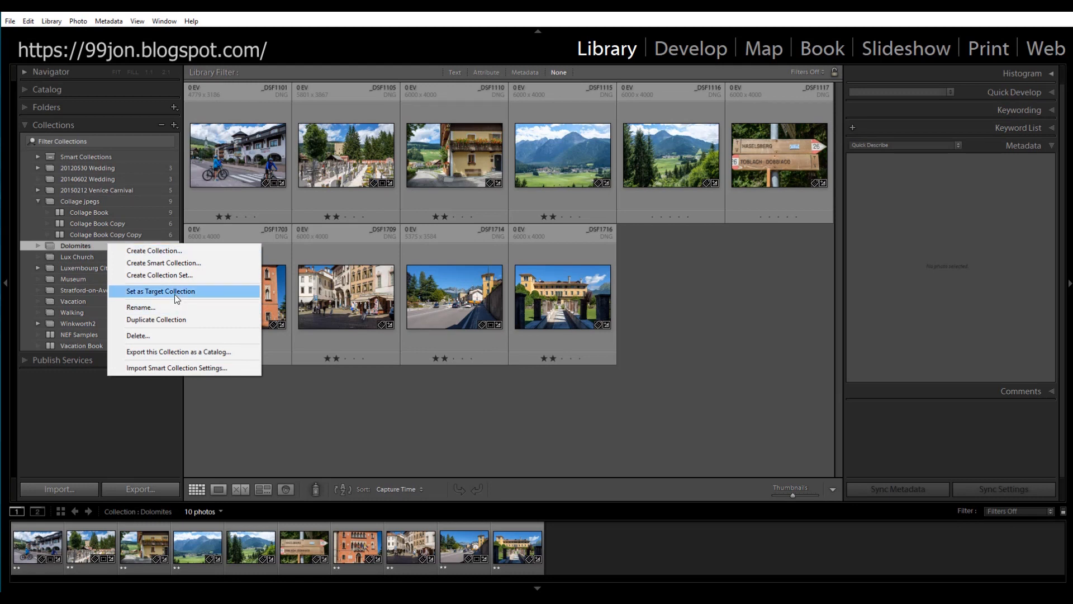
{"action": "left_click", "coordinate": [161, 290]}
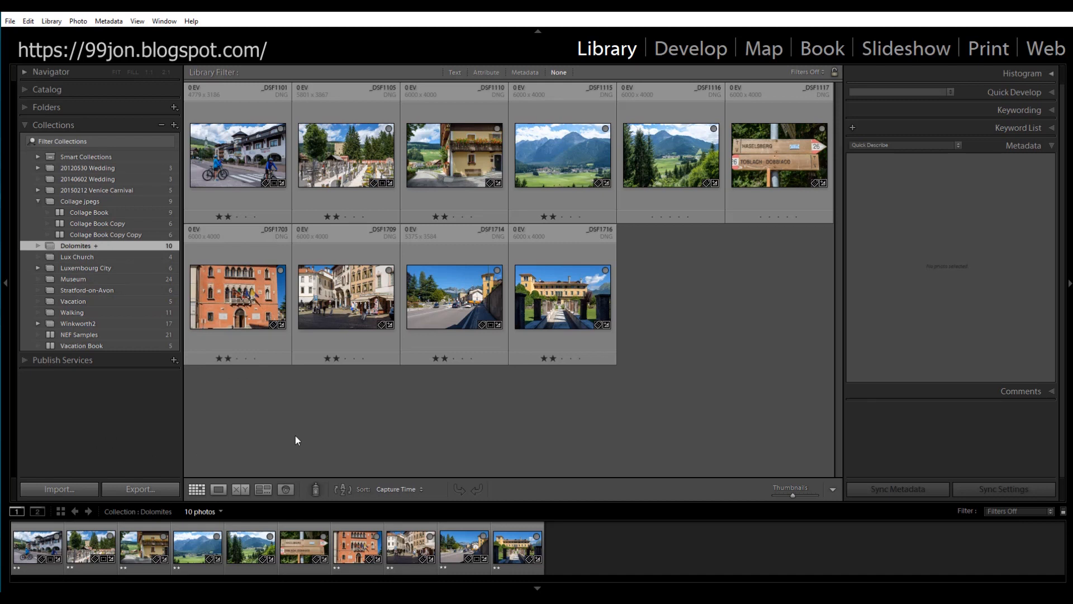
{"action": "mouse_move", "coordinate": [348, 422]}
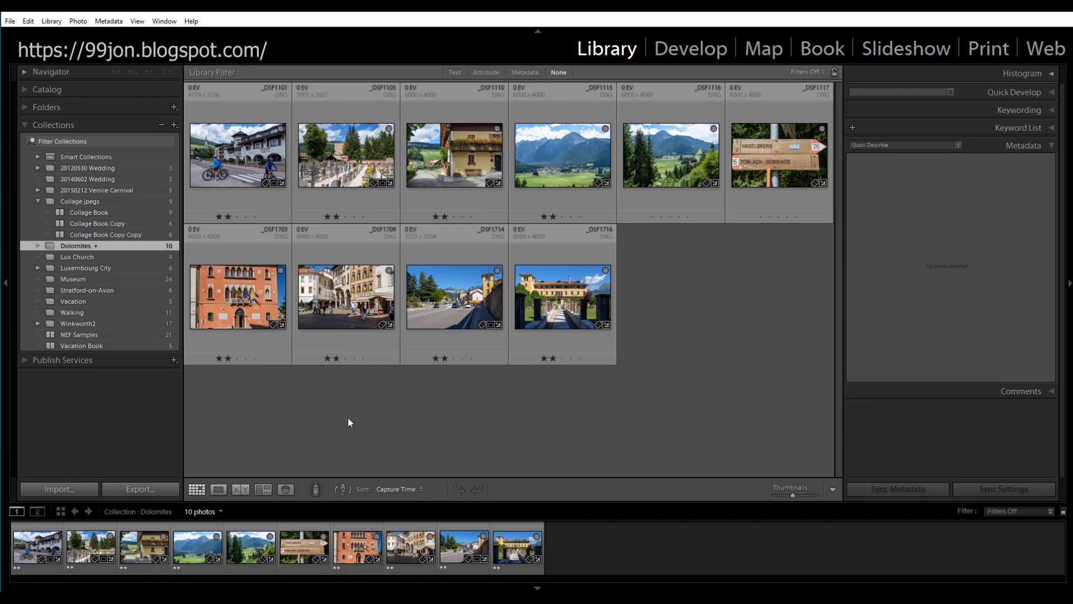
In the 20170725 Alta Via 1 folder, select the run of lake and trail photos from _DSF1168 onward.
{"action": "left_click", "coordinate": [46, 107]}
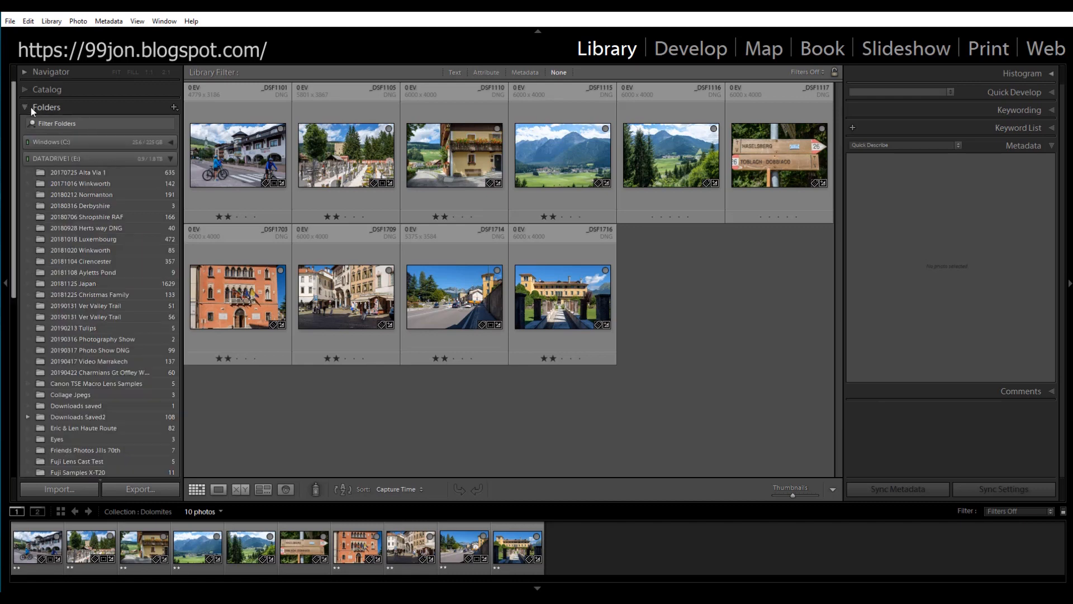
{"action": "left_click", "coordinate": [78, 173]}
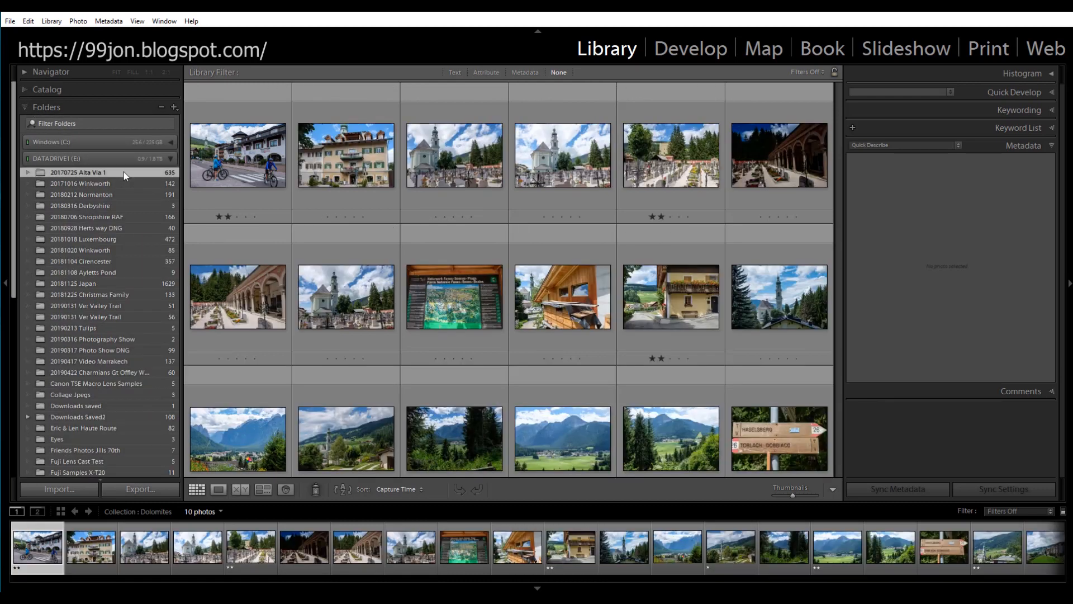
{"action": "left_click", "coordinate": [79, 173]}
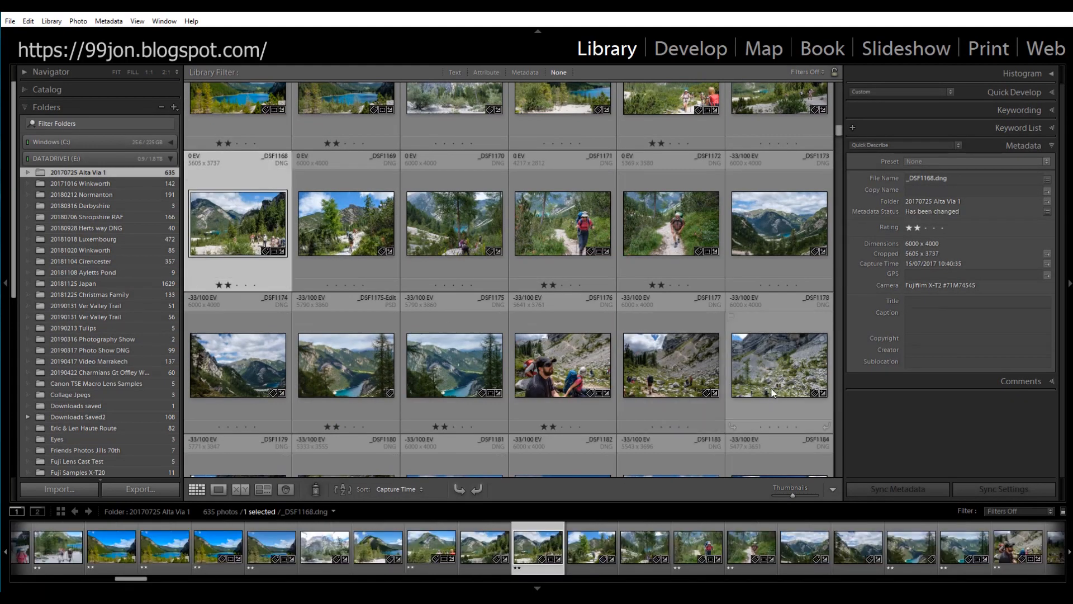
{"action": "left_click", "coordinate": [778, 365]}
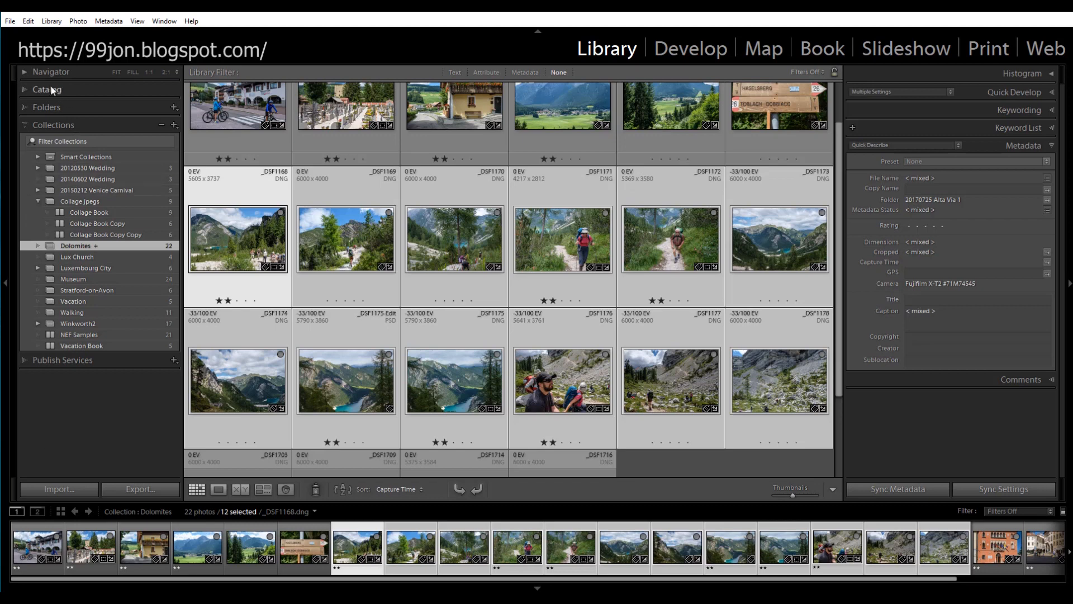
Expand the Catalog panel and bring up the Quick Collection's context menu.
{"action": "left_click", "coordinate": [47, 89]}
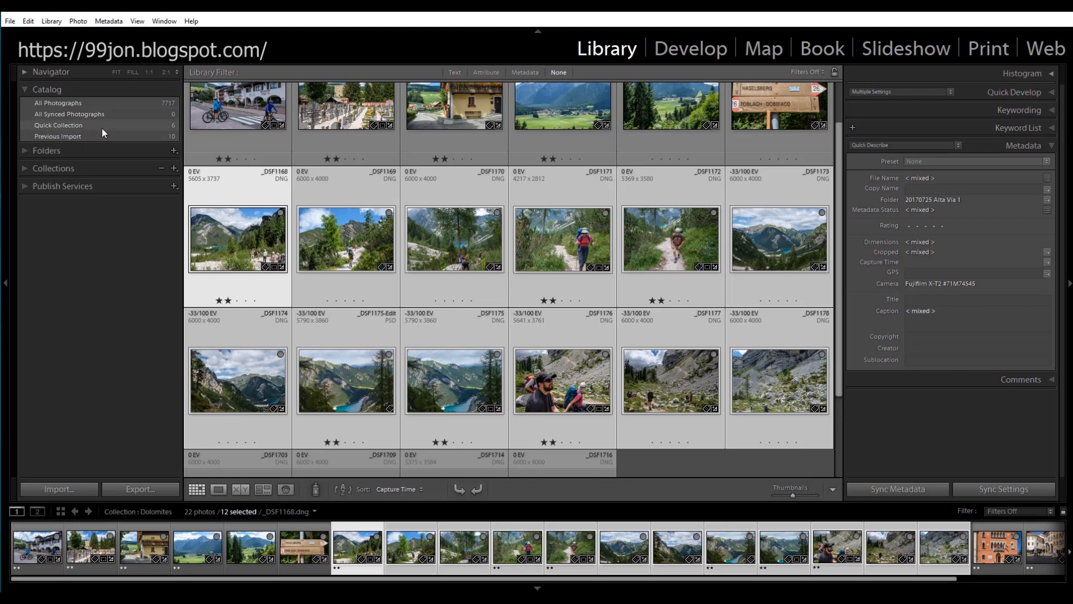
{"action": "right_click", "coordinate": [58, 125]}
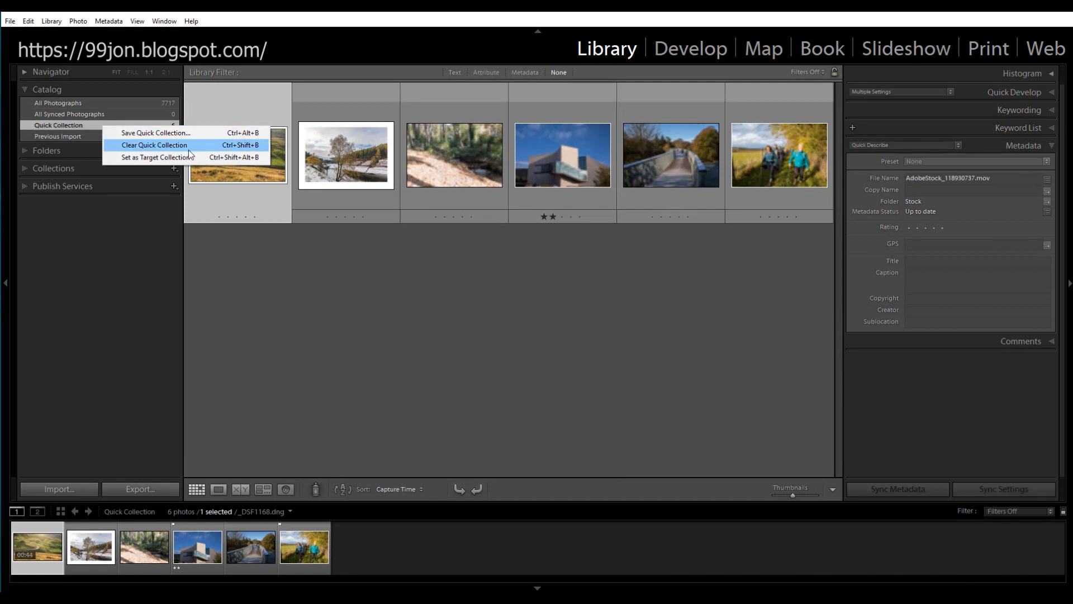